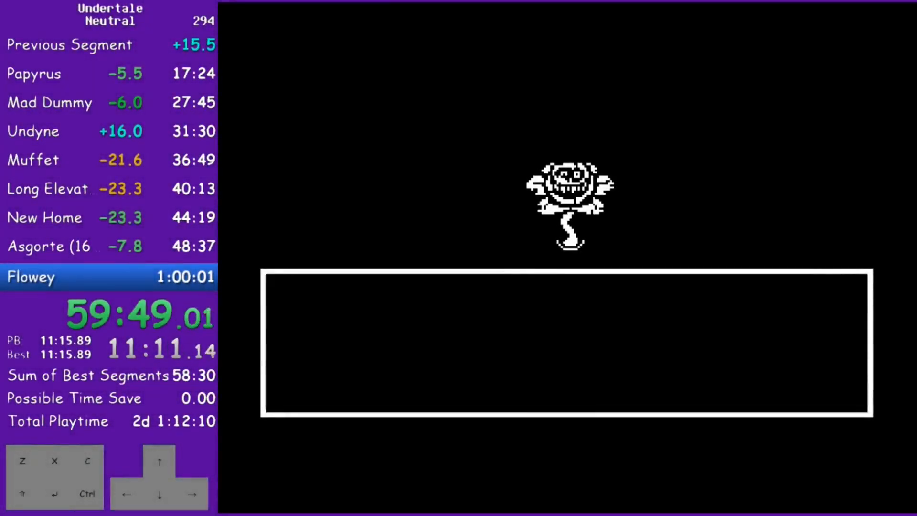
# Step: Walk into Flowey's final room so his dialogue begins, with the timer under an hour
pyautogui.press('up')
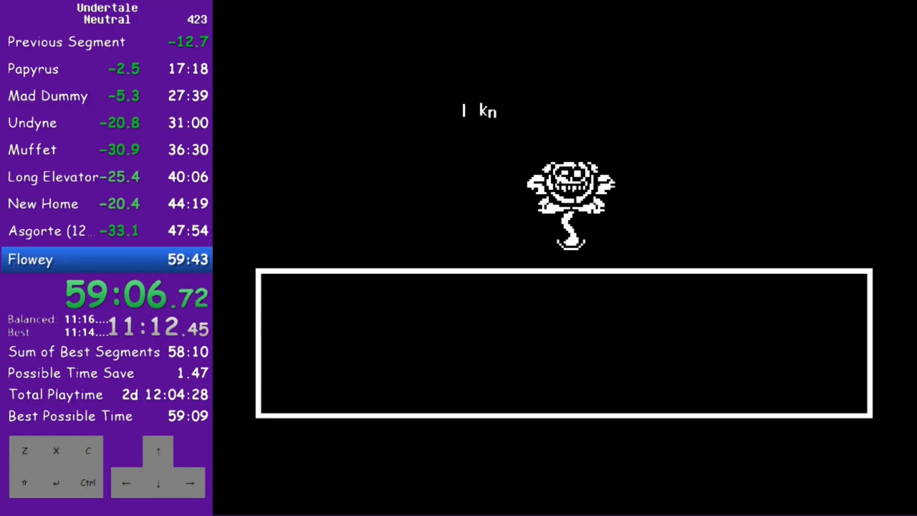
# Step: Walk Frisk through the snowy forest to the Welcome to Snowdin sign, around thirteen minutes in
pyautogui.press('up')
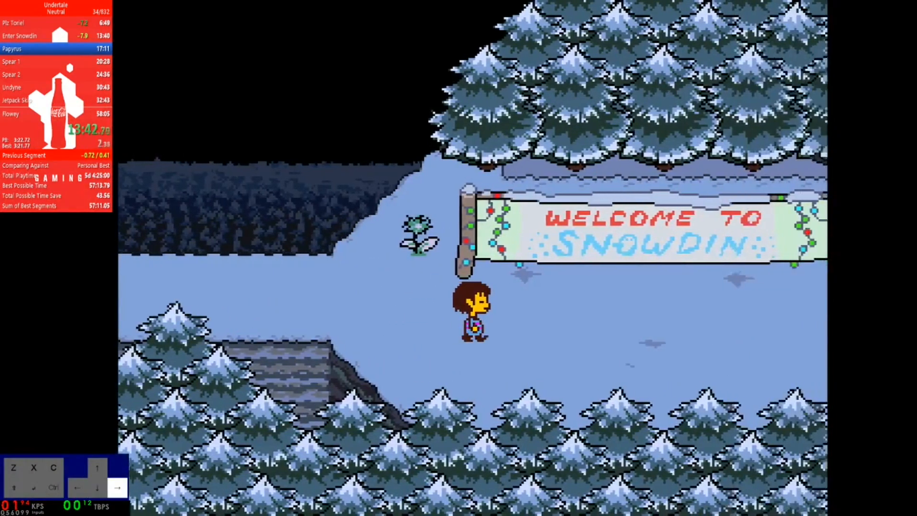
# Step: Cross the Waterfall bridge, reach Flowey's room, and split to end the run at 57:58
pyautogui.press('Right')
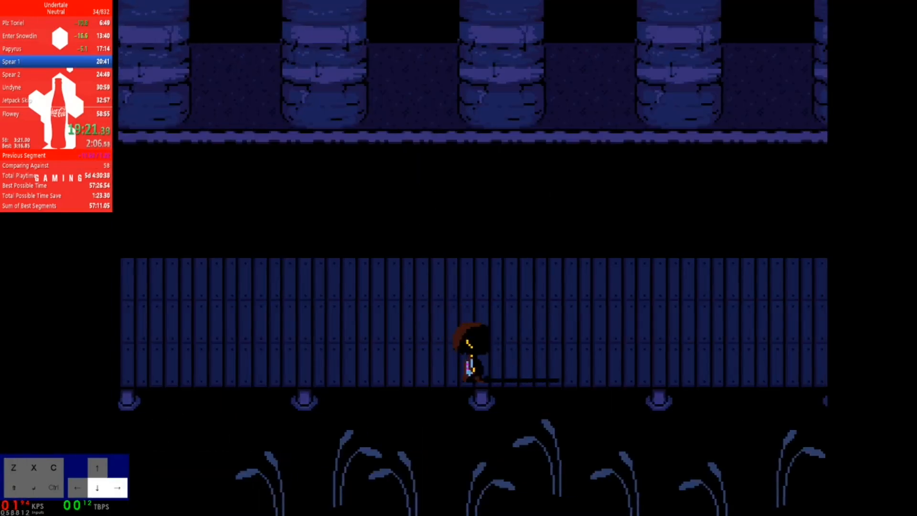
pyautogui.press('Right')
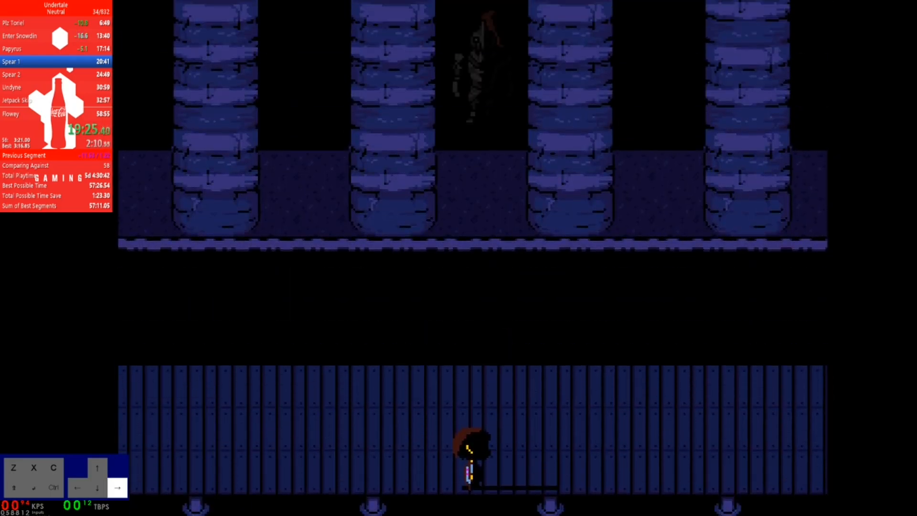
pyautogui.press('down')
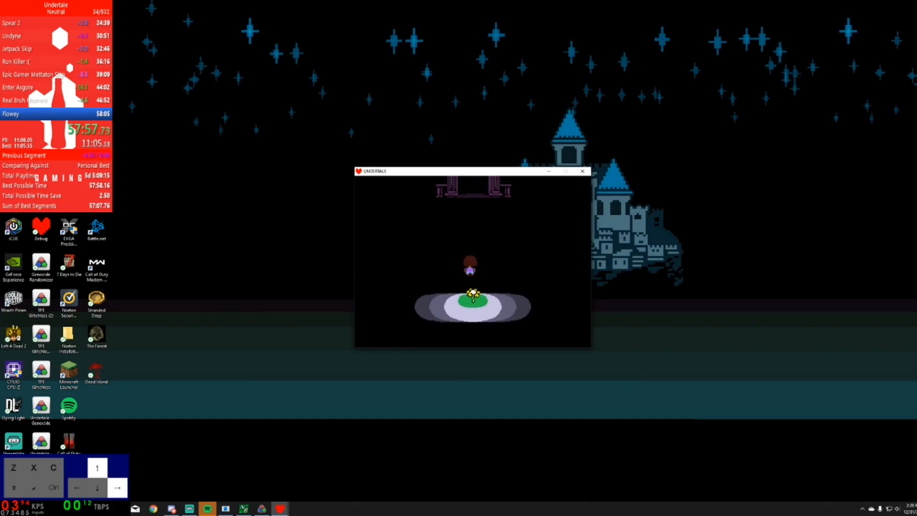
pyautogui.press('up')
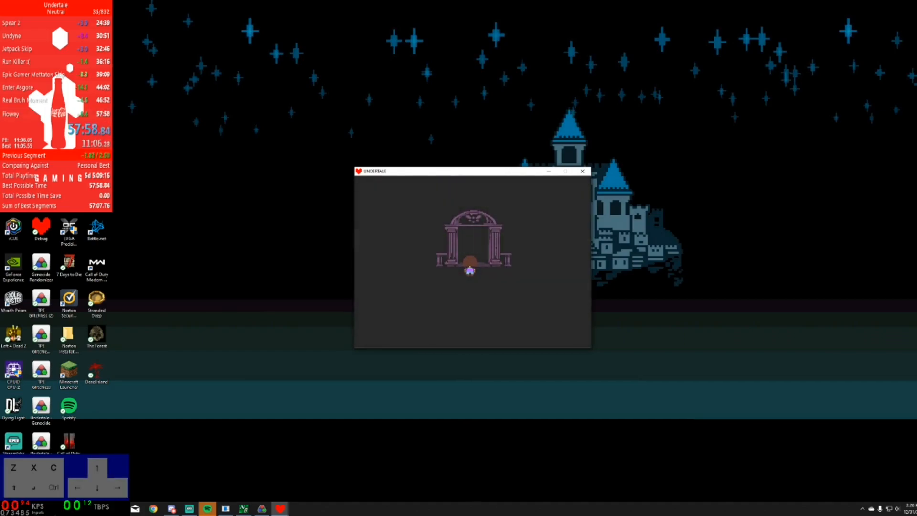